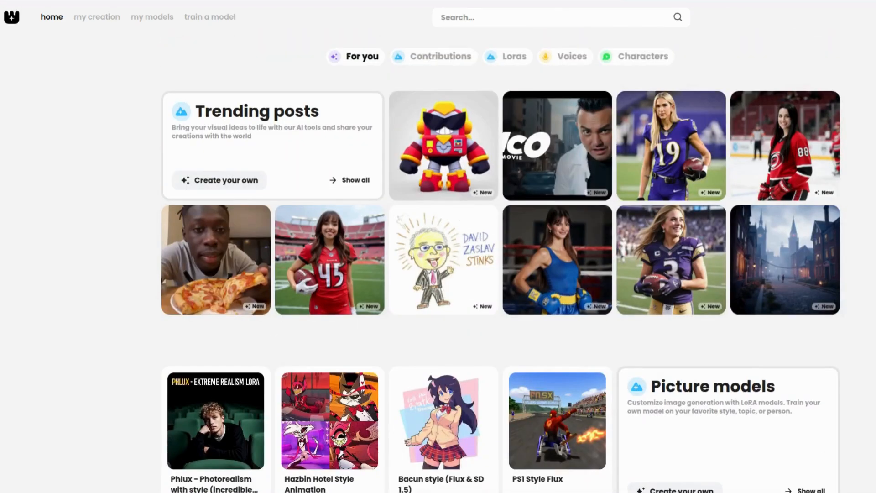
mouse_move(96, 16)
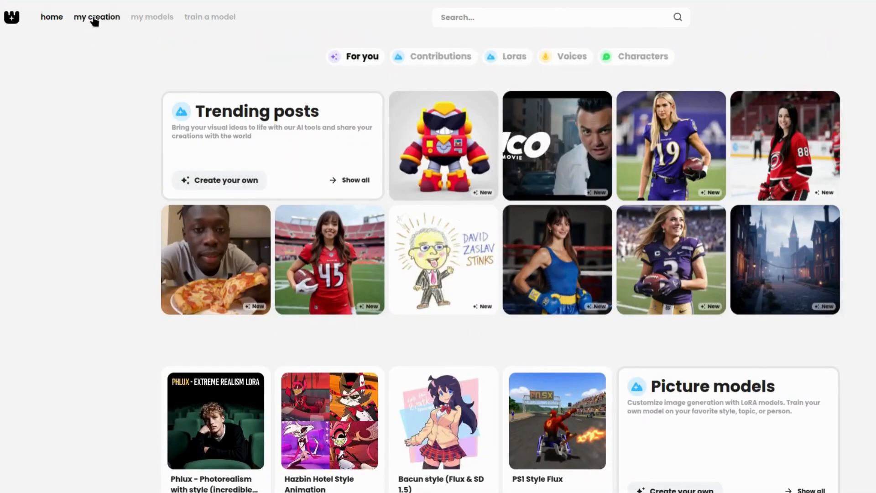
Step: Go to the Train a model page from the top navigation
click(210, 17)
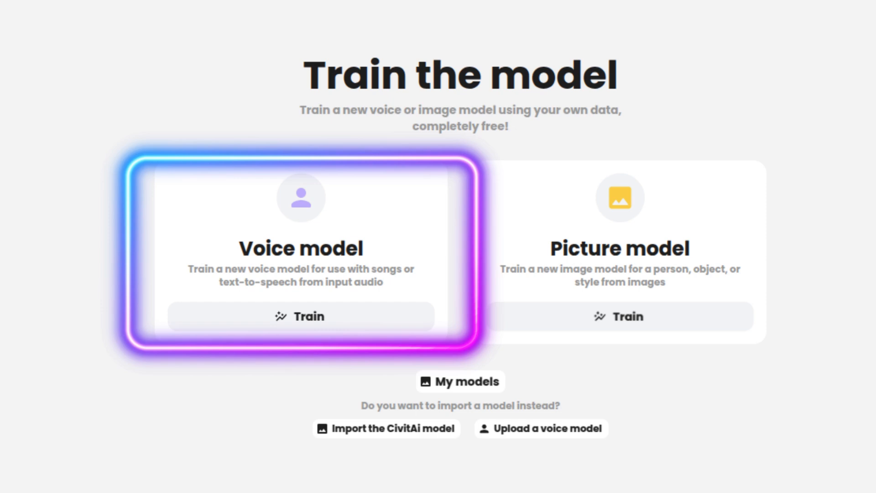
Step: Start a new voice model to reach the empty New voice model form
click(617, 248)
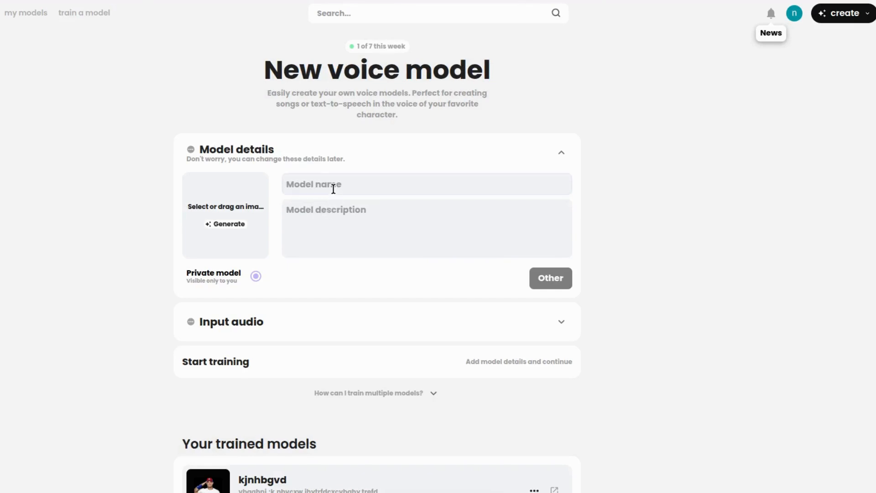
Step: Name the model 'my voice', describe it as 'Realistic AI voice for speech and singing.', generate a cover and keep it private
text(my voice)
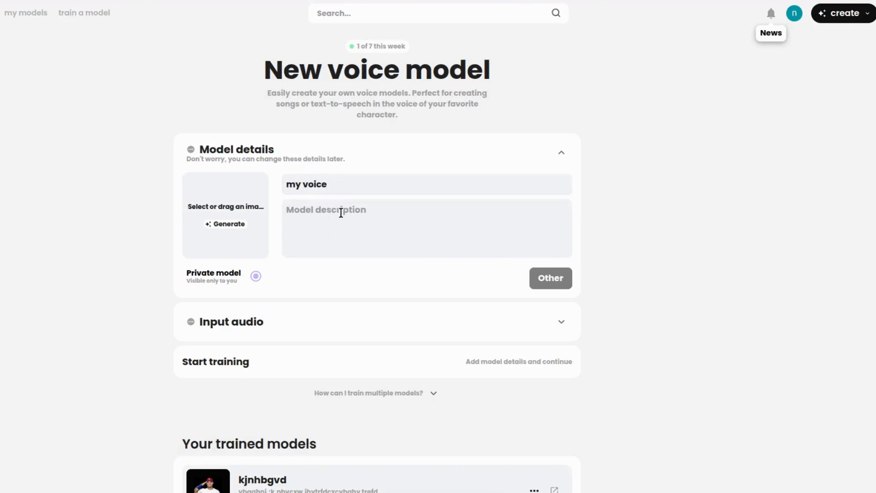
text(Realistic AI voice for speech and singing.)
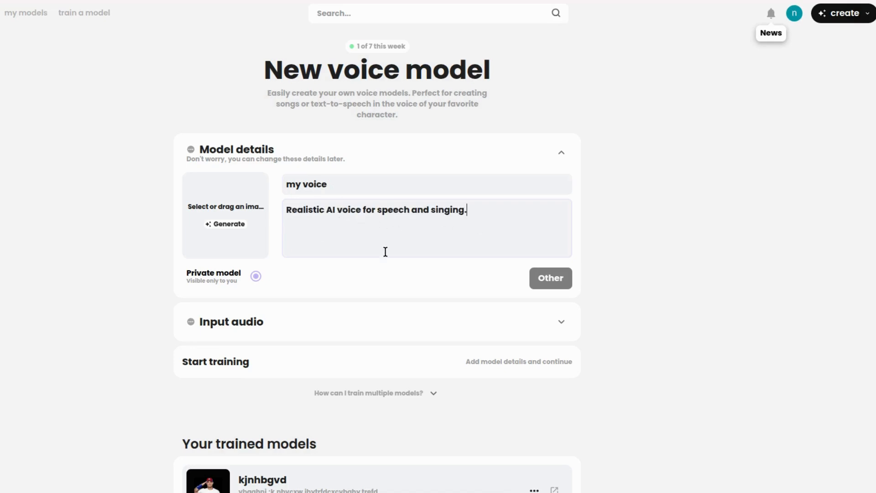
mouse_move(227, 223)
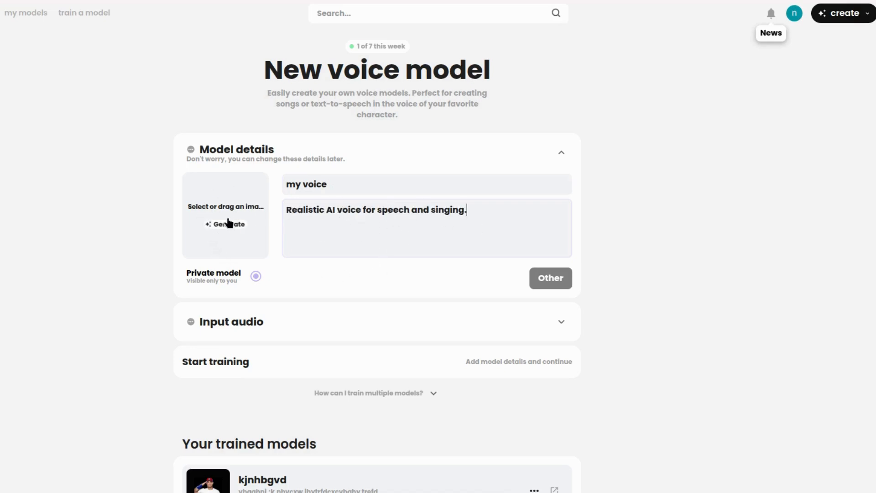
click(225, 224)
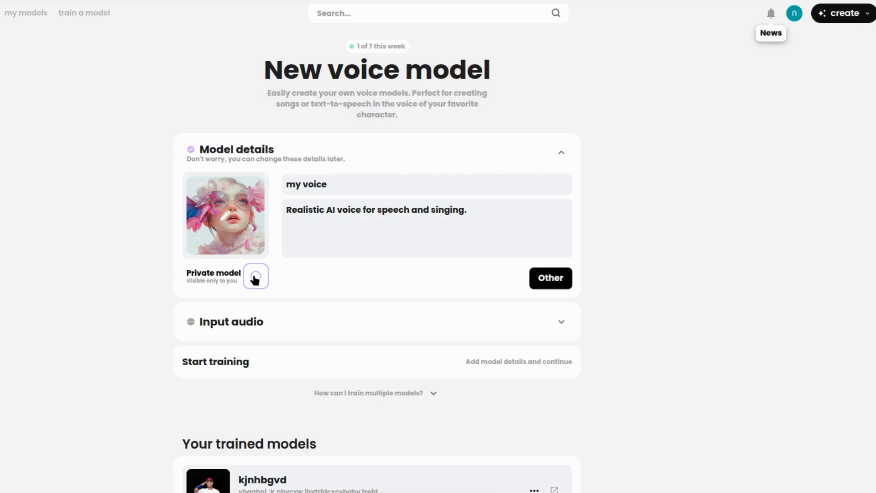
click(255, 275)
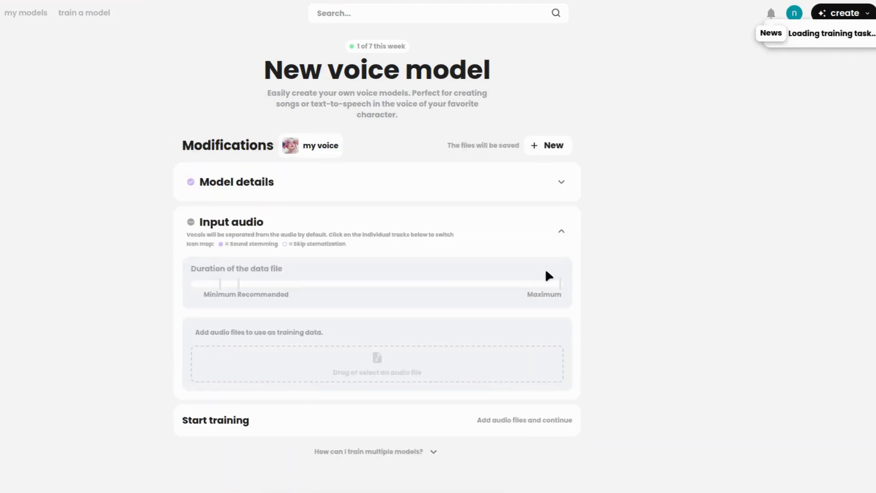
mouse_move(273, 230)
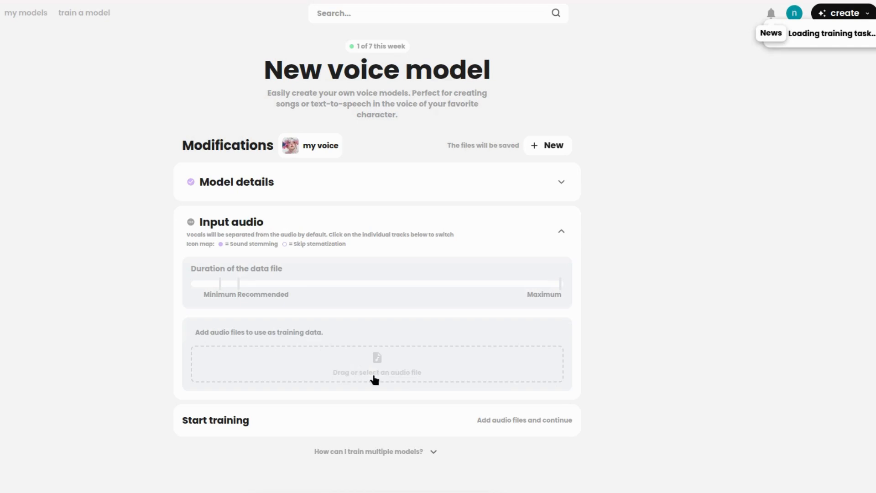
mouse_move(194, 340)
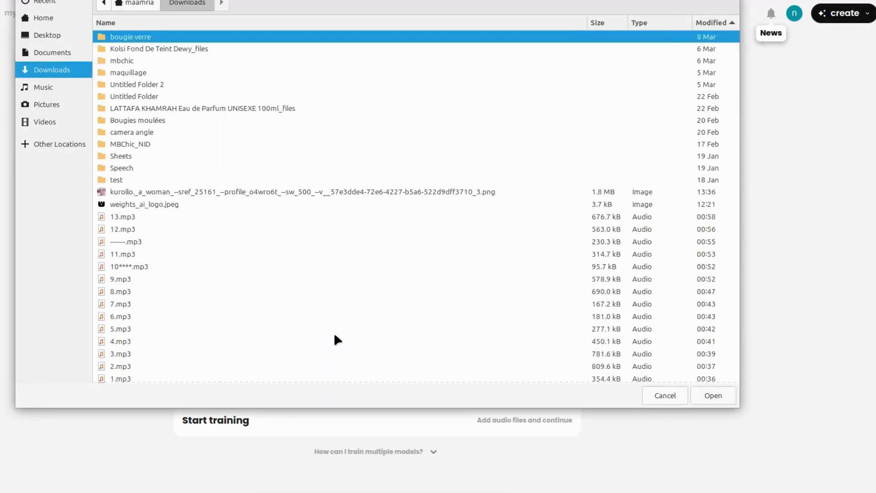
mouse_move(250, 238)
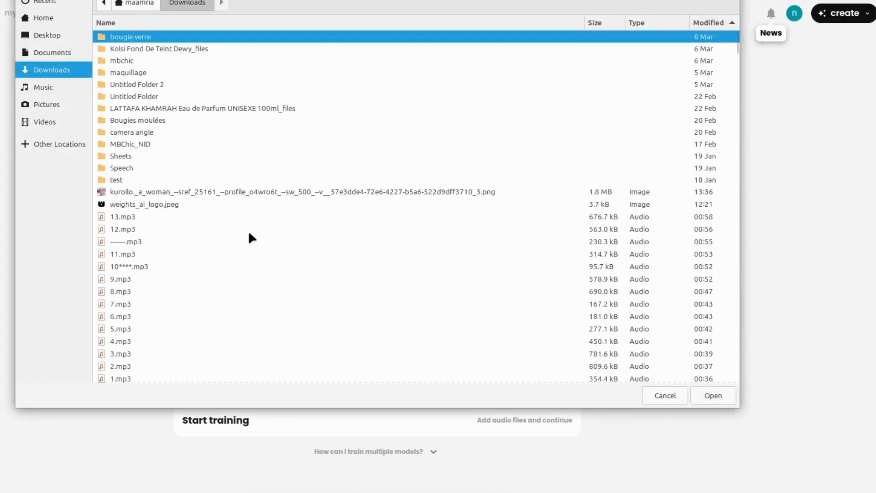
mouse_move(207, 223)
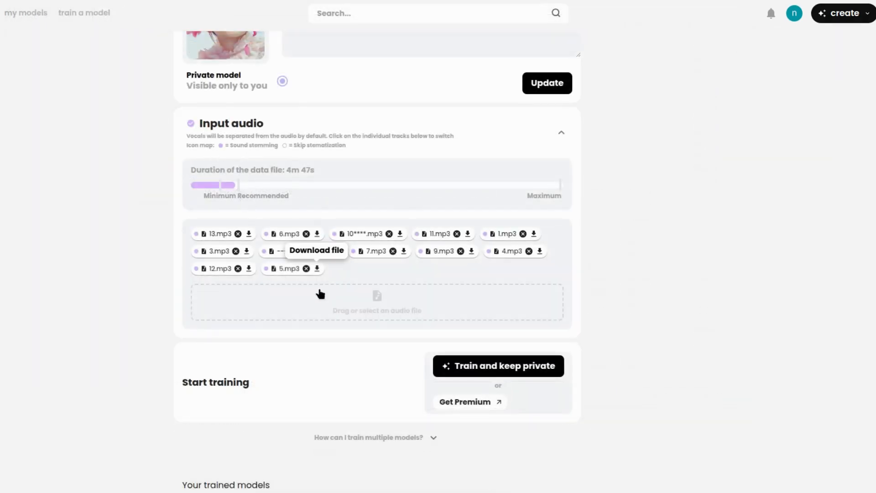
mouse_move(458, 394)
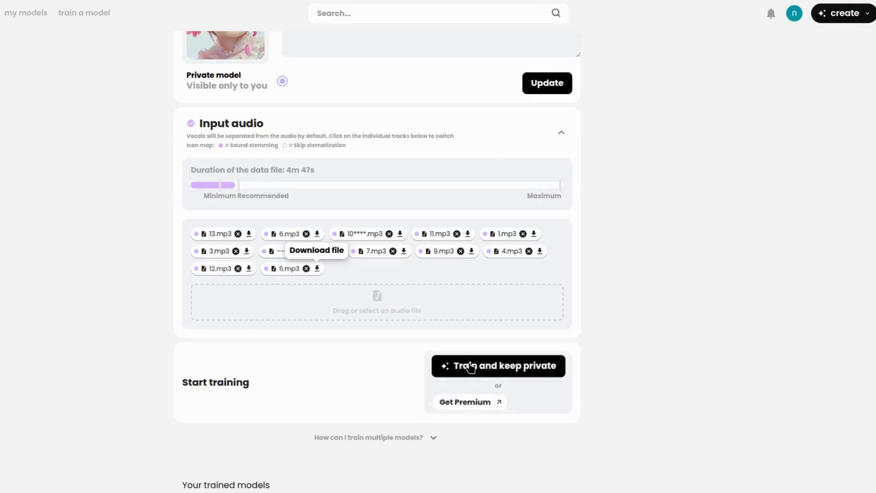
Step: Queue 'my voice' for private training on the uploaded mp3 clips totalling 4m 47s
click(497, 365)
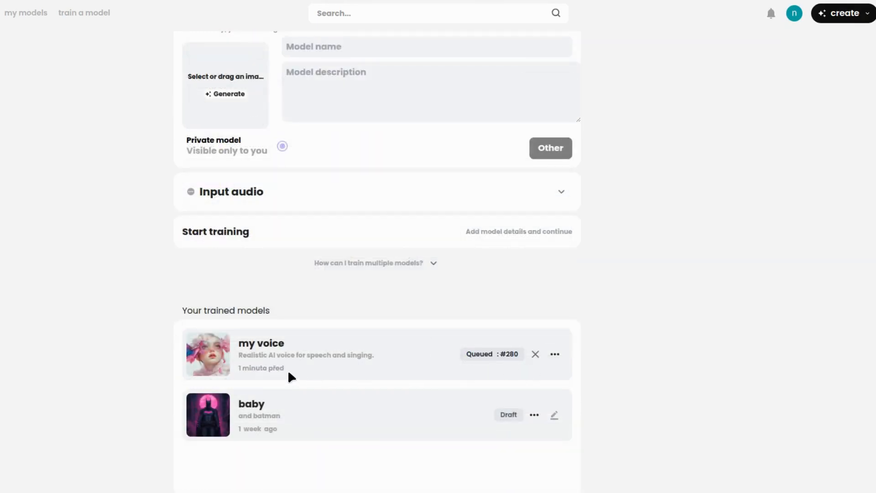
mouse_move(426, 377)
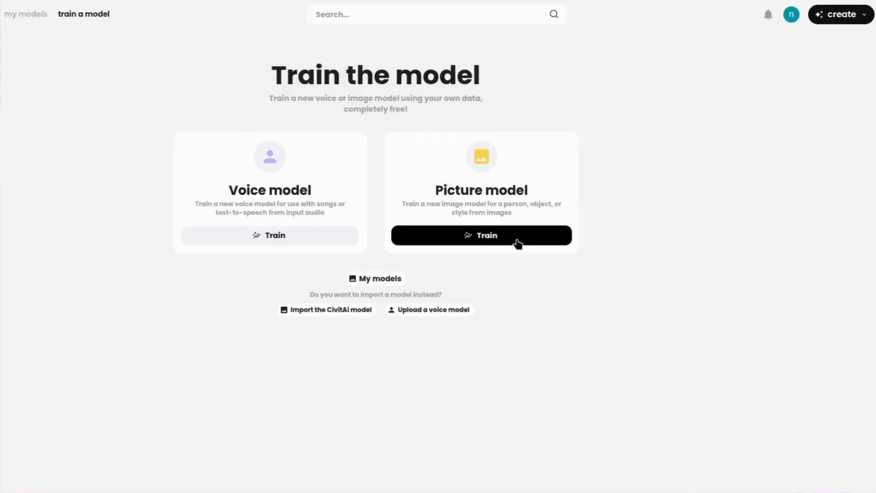
Step: Start a new private picture model named 'my model'
click(480, 235)
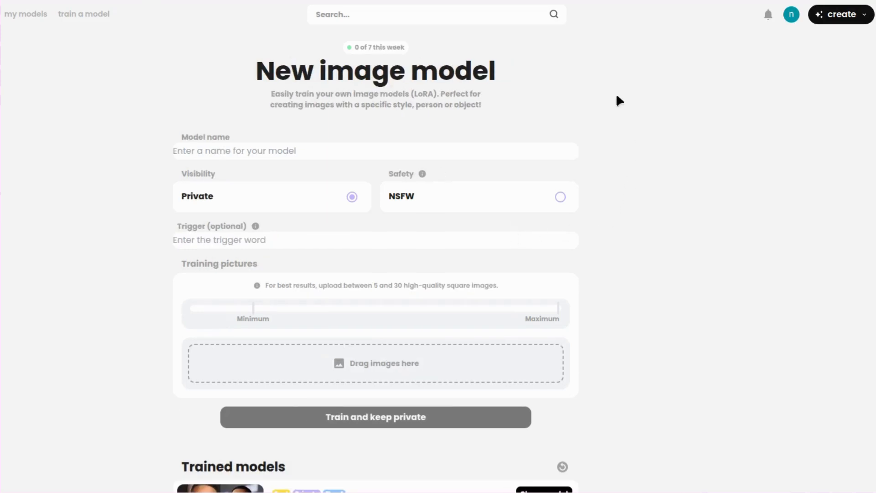
text(my model)
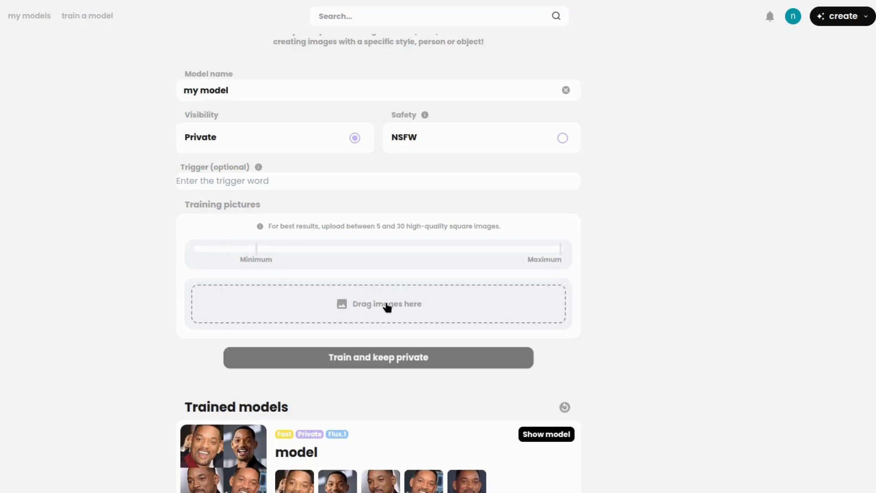
Step: Upload five Will Smith jpeg photos and queue 'my model' for private training
click(377, 303)
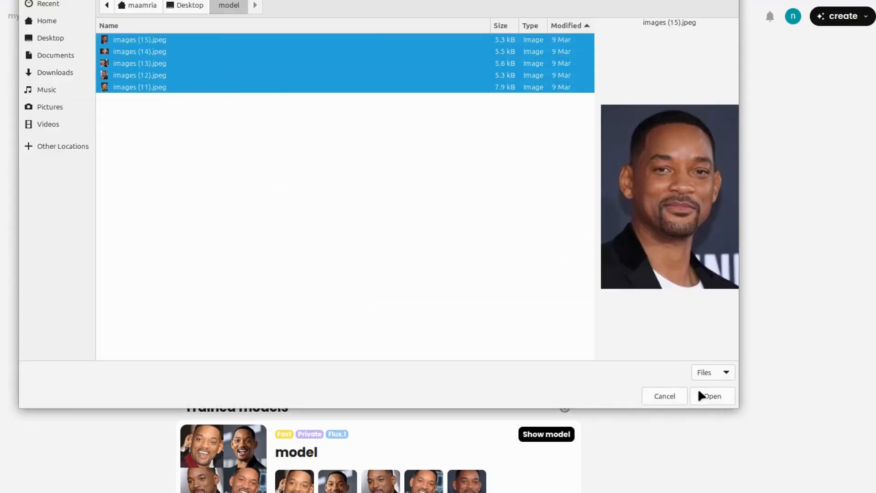
click(711, 395)
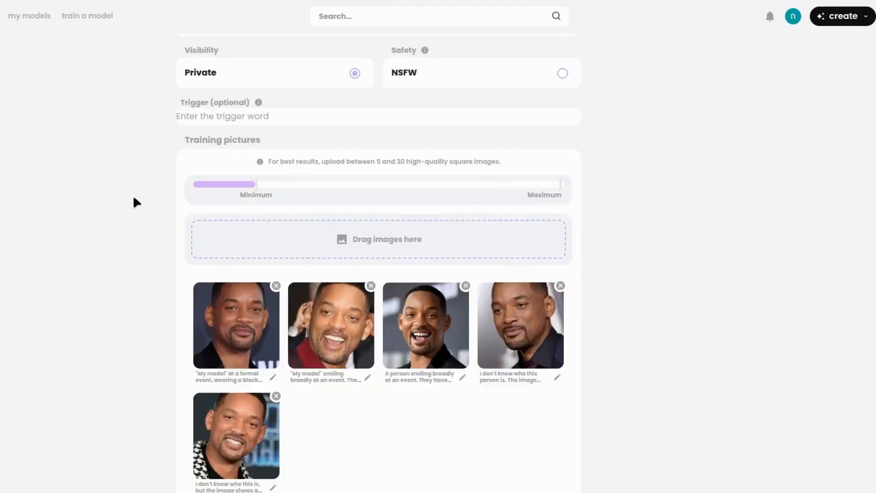
scroll(down, 3)
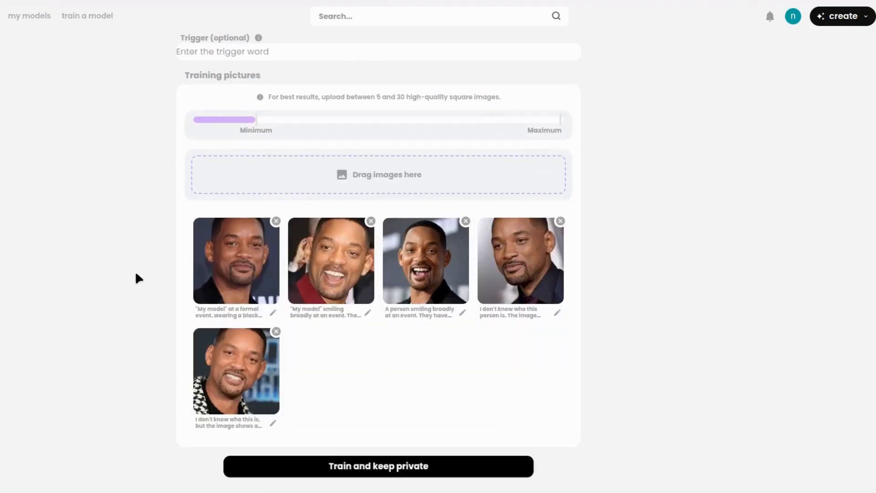
mouse_move(85, 271)
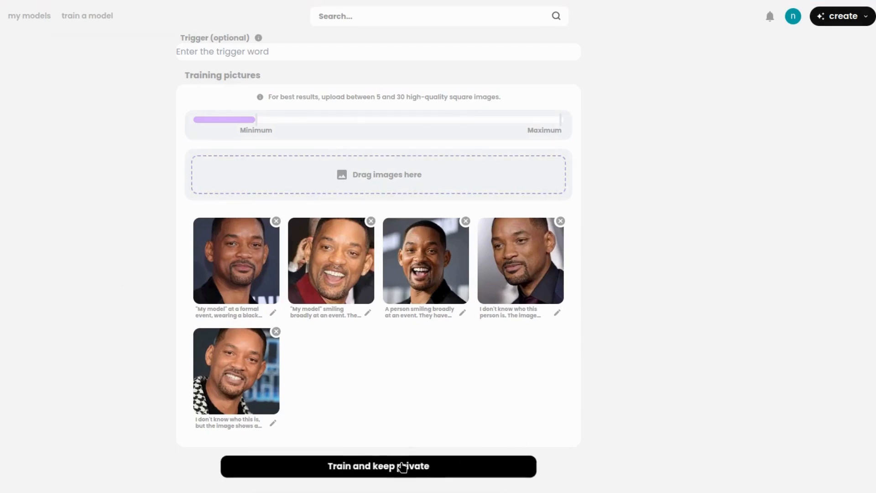
click(378, 465)
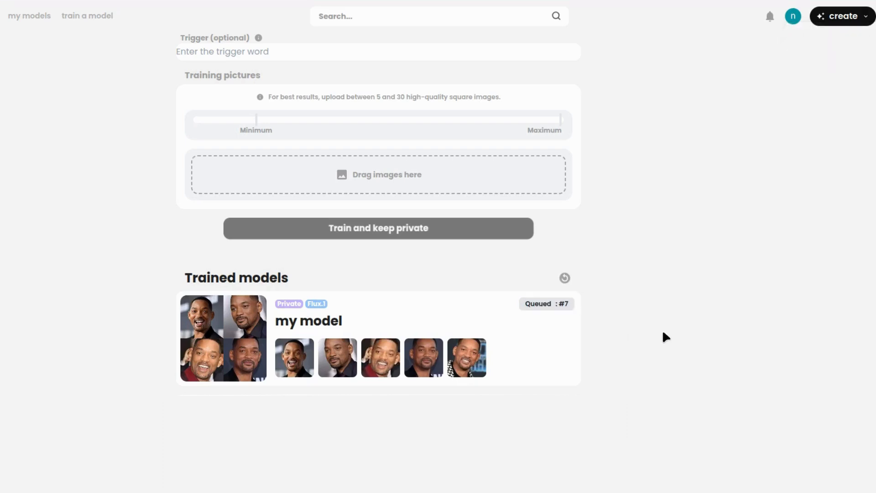
mouse_move(547, 329)
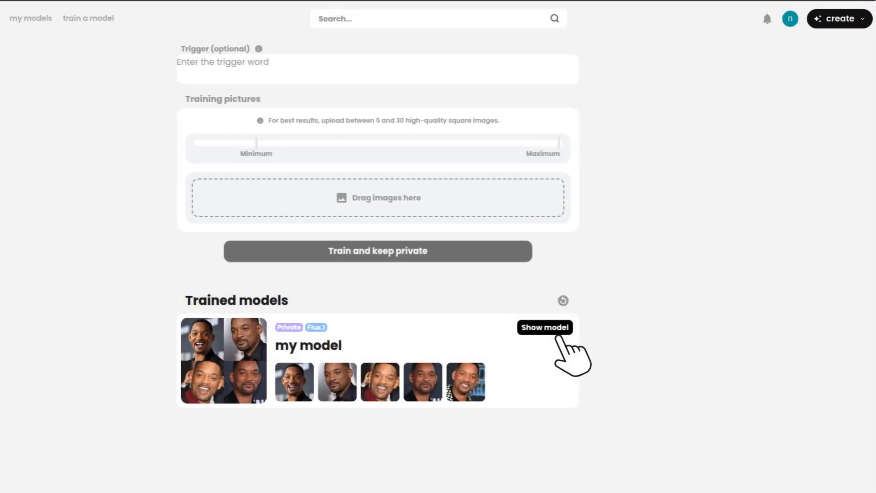
Step: Start generating an image with 'my model' and set the output to Portrait format
click(544, 328)
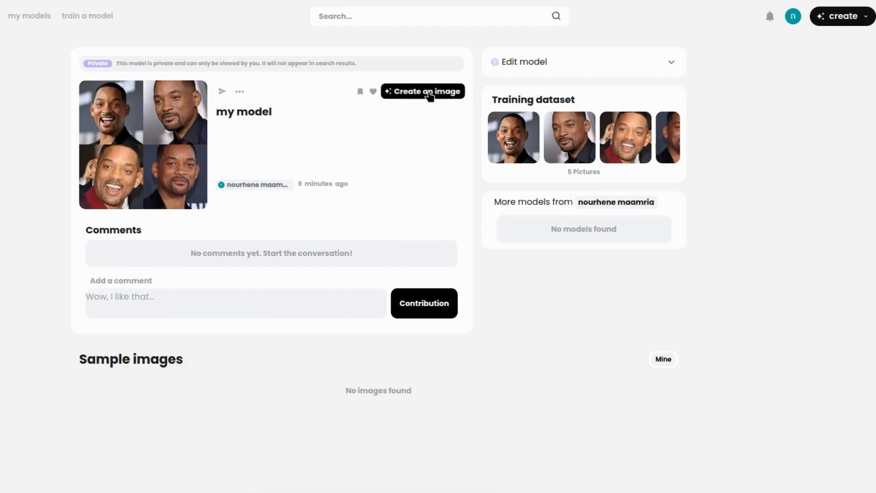
click(422, 91)
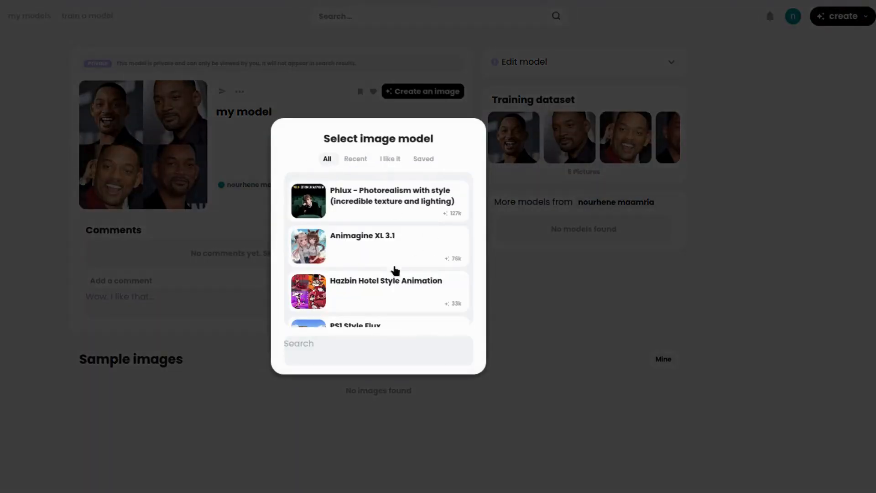
scroll(down, 3)
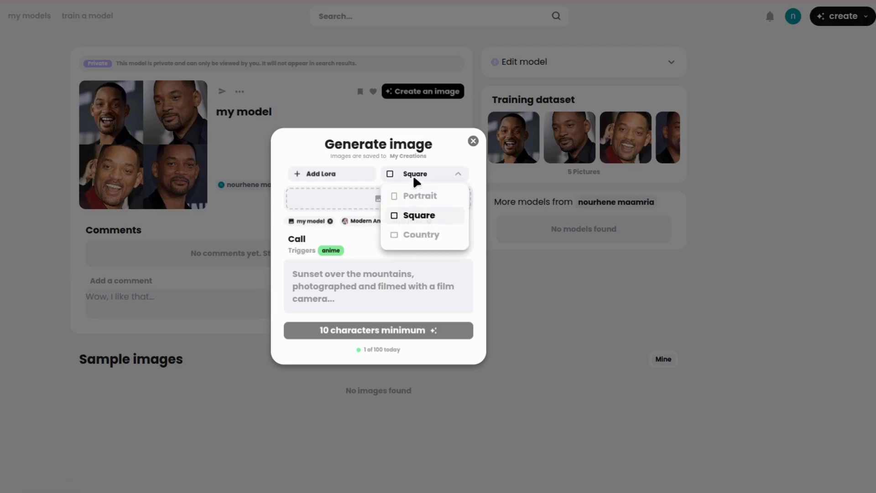
mouse_move(419, 195)
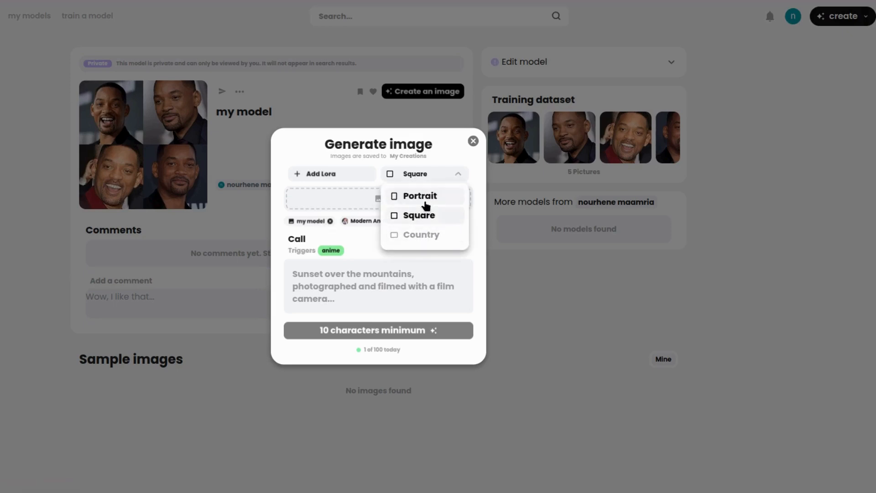
click(419, 195)
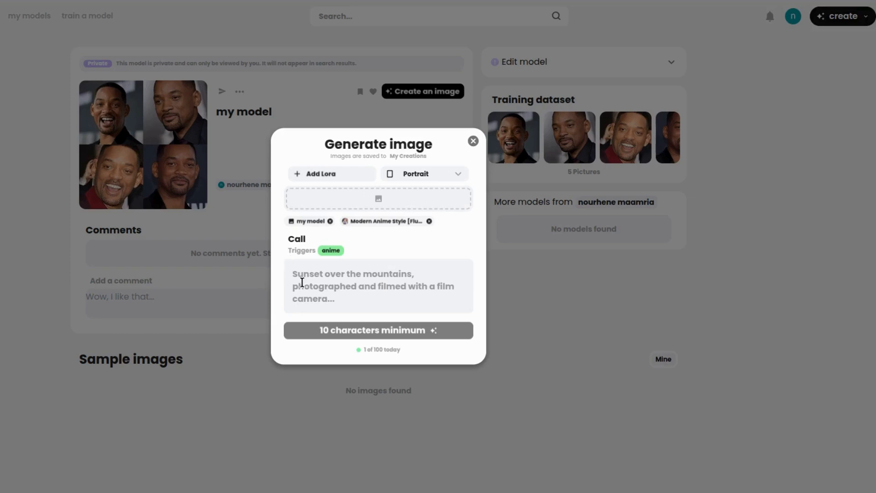
mouse_move(356, 283)
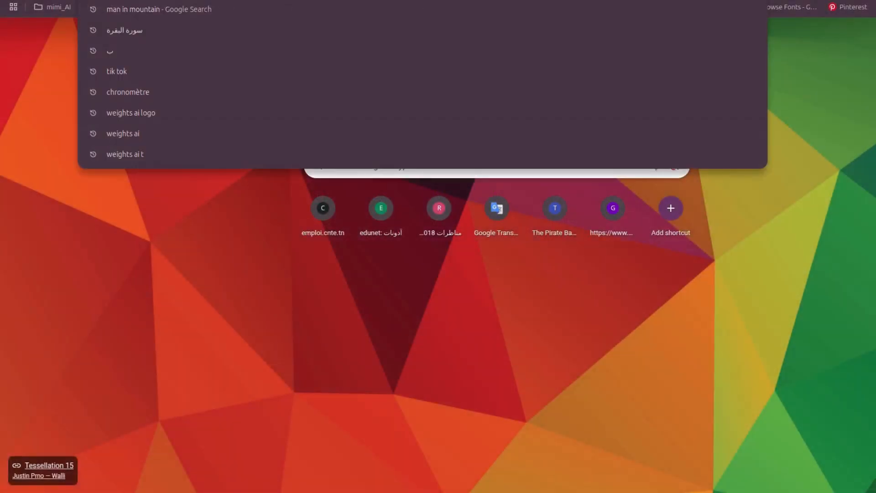
Step: Search Google Images for 'man in mountain' and save a smiling hiker photo locally
text(man in mountain)
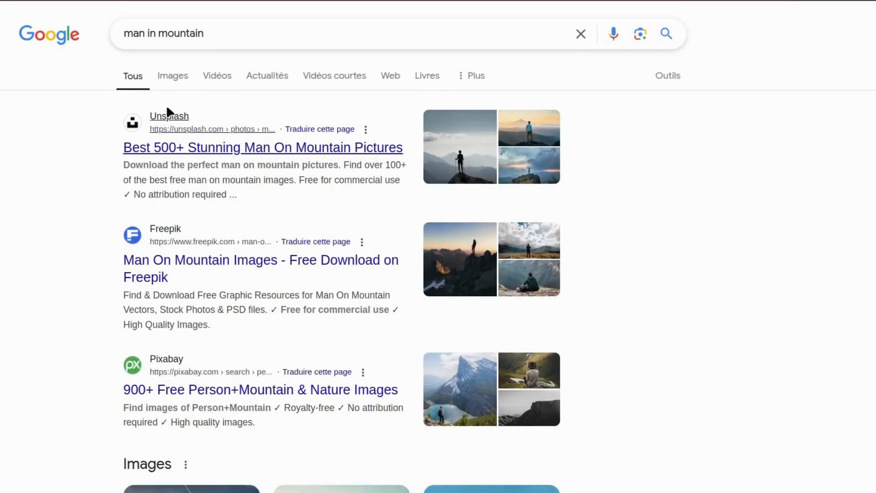
click(172, 76)
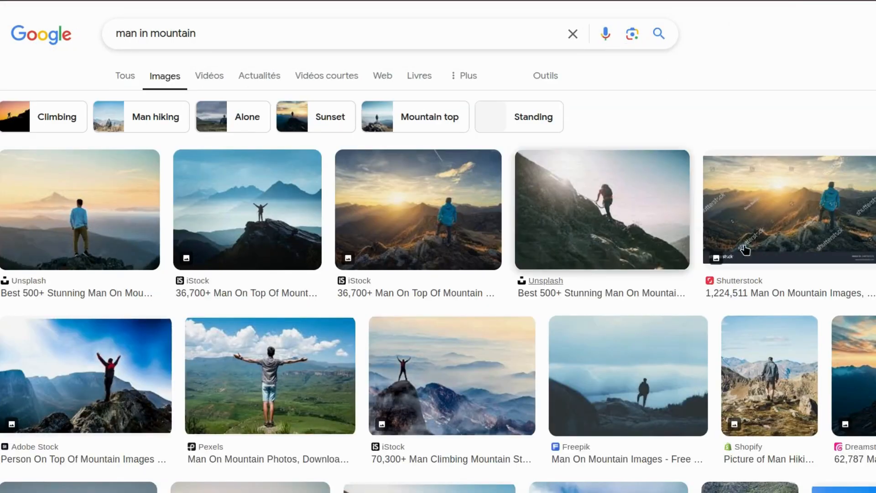
scroll(down, 3)
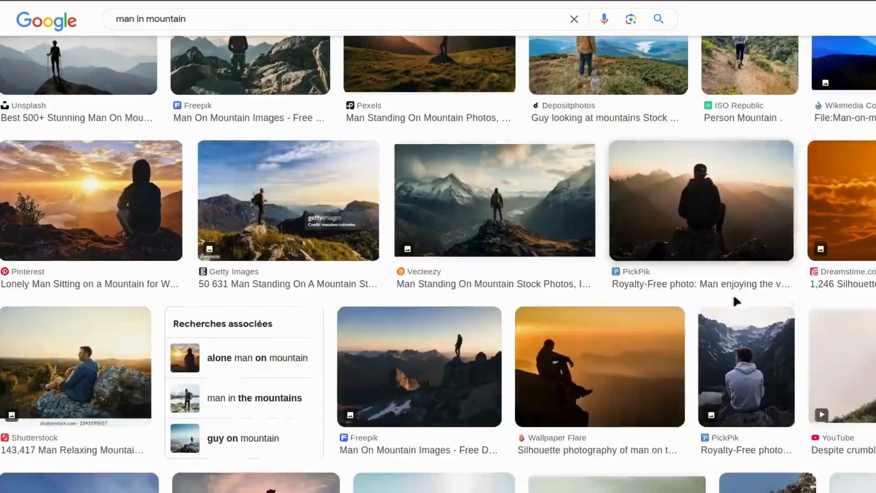
scroll(down, 3)
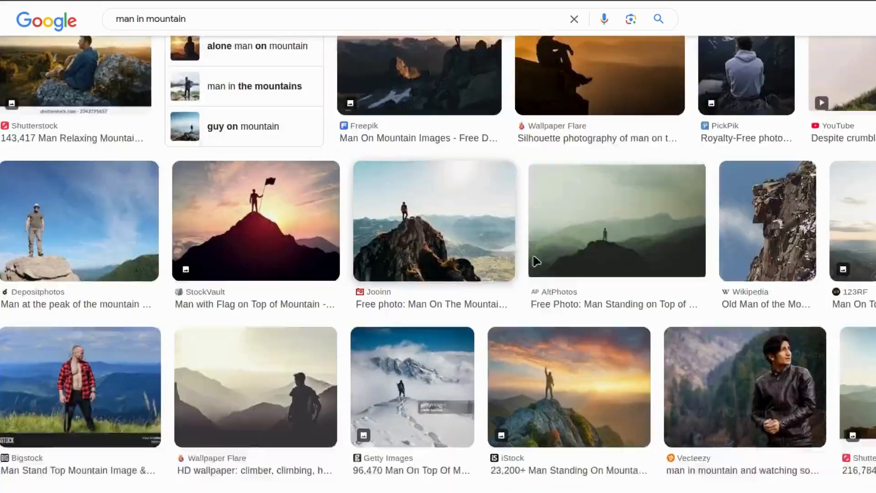
scroll(down, 3)
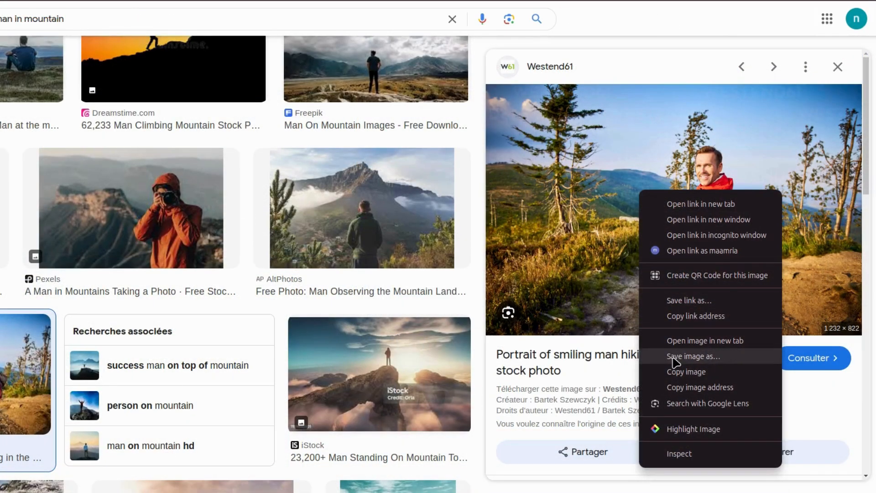
click(692, 356)
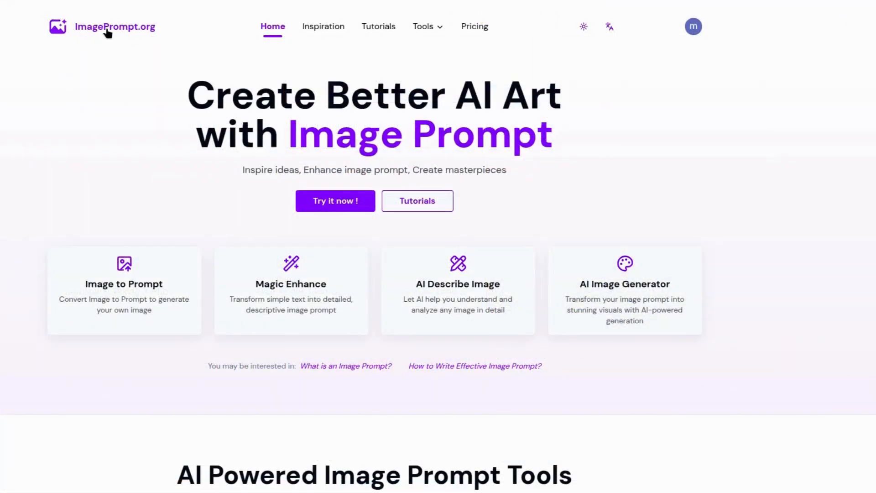
mouse_move(123, 287)
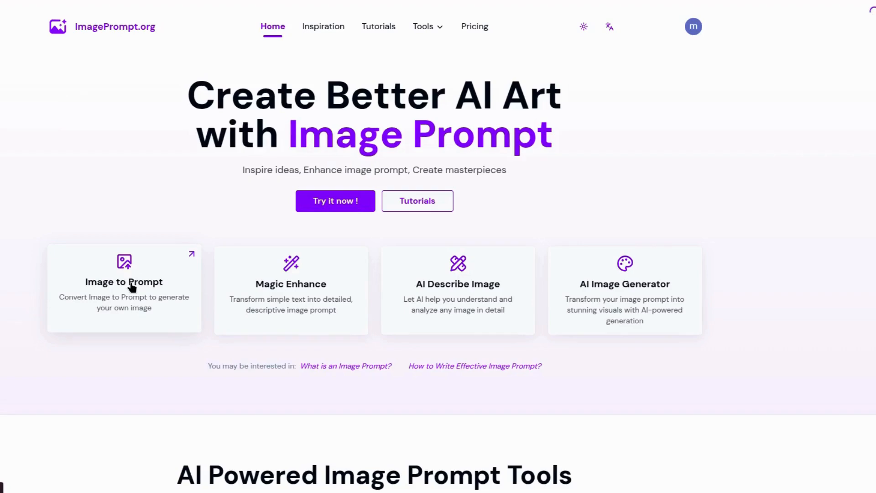
Step: Upload the hiker jpg to Image to Prompt, generate a description and copy the prompt text
click(123, 282)
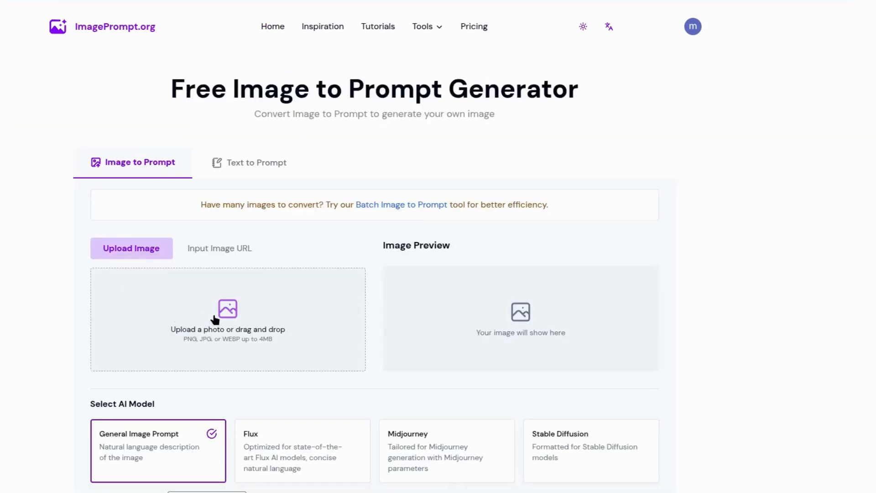
click(227, 318)
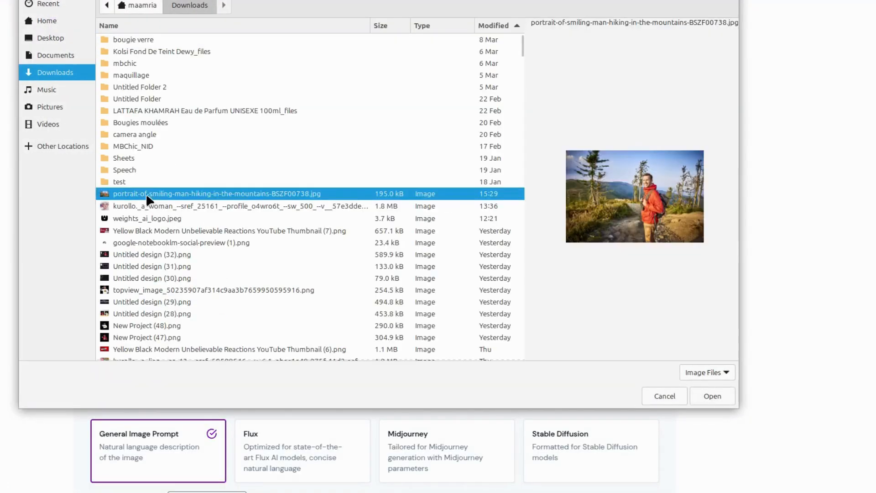
click(712, 395)
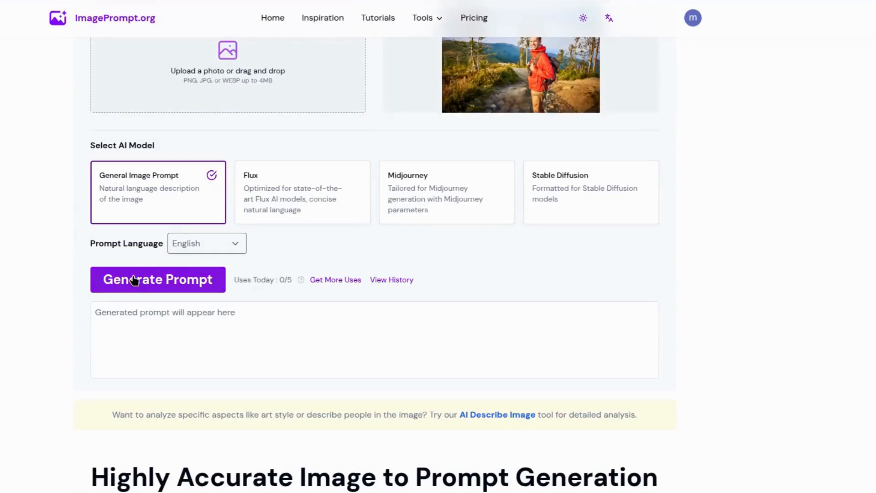
click(158, 279)
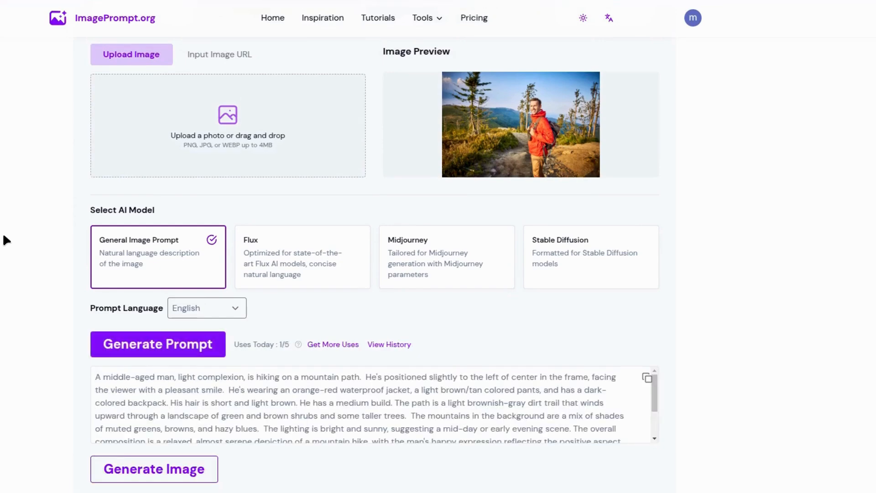
scroll(down, 3)
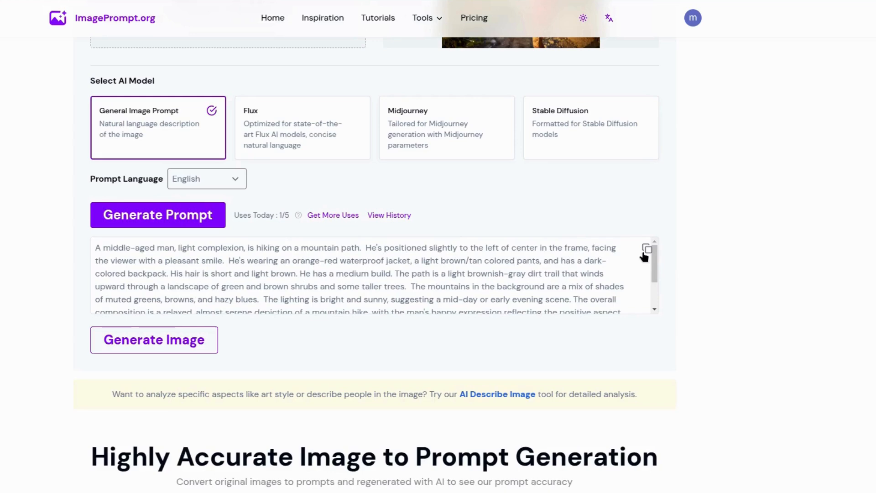
click(647, 249)
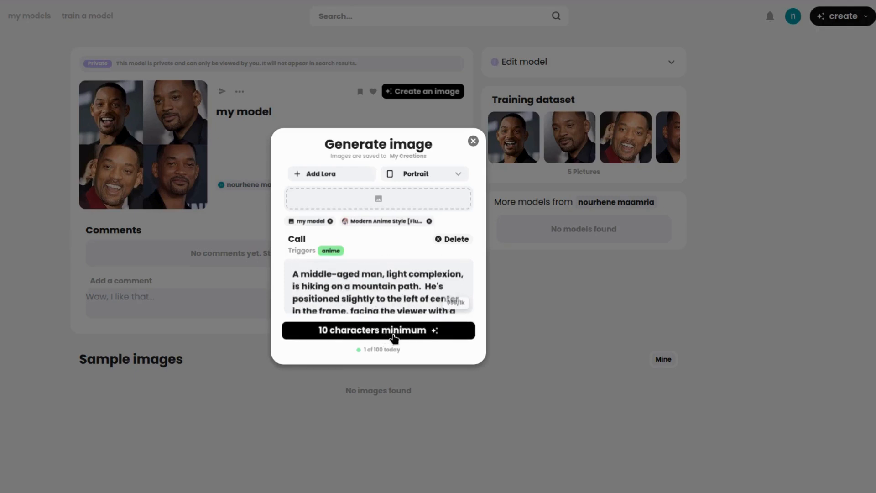
Step: Generate and view the Will Smith hiking image, then switch the aspect to Square for the next prompt
click(378, 329)
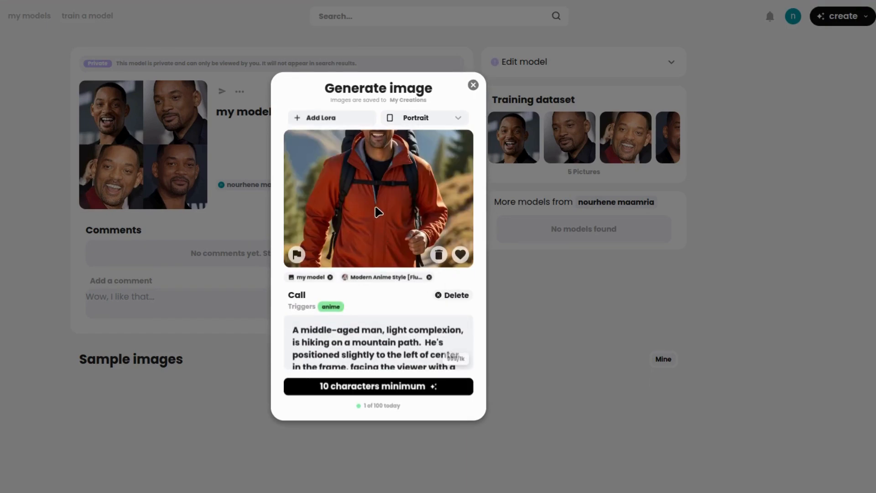
click(377, 198)
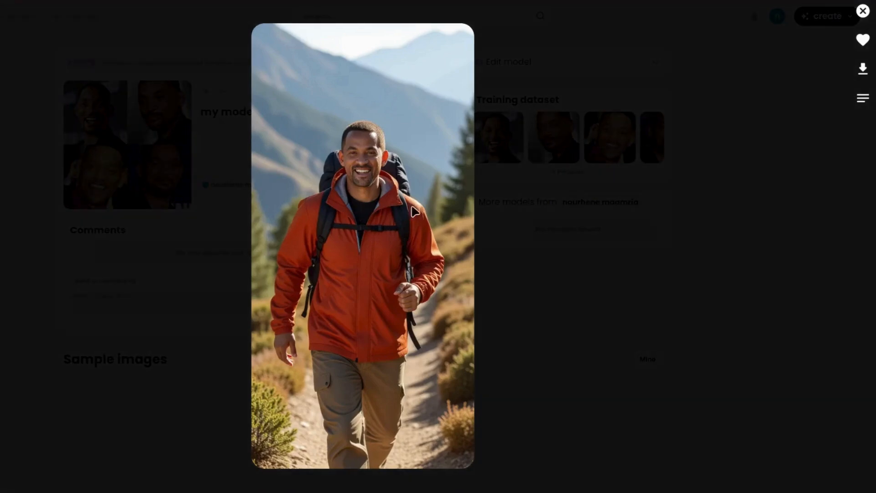
mouse_move(357, 351)
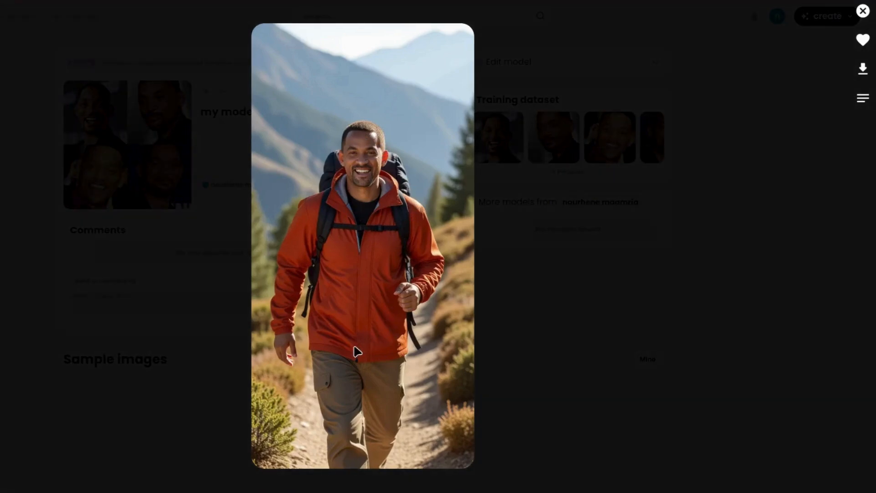
mouse_move(378, 196)
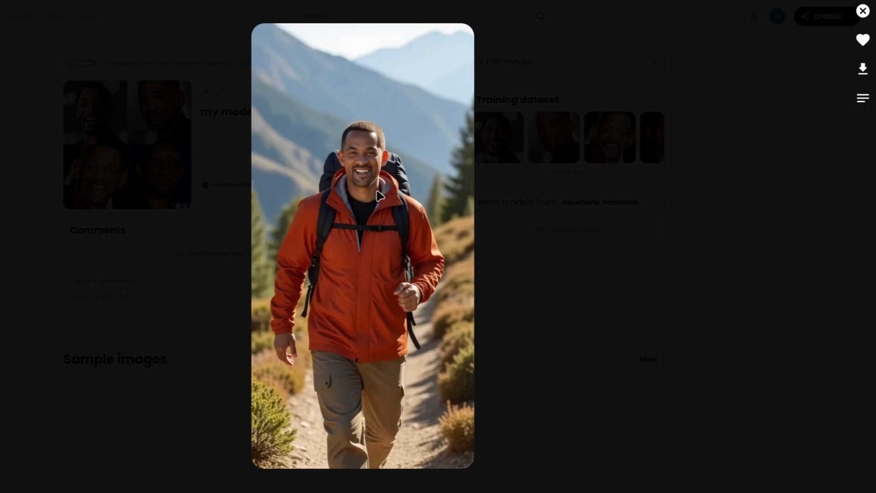
mouse_move(862, 69)
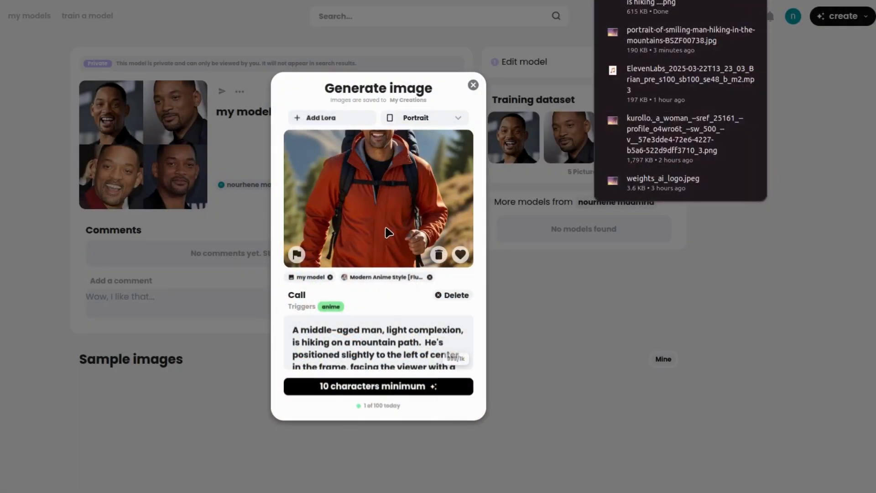
click(423, 118)
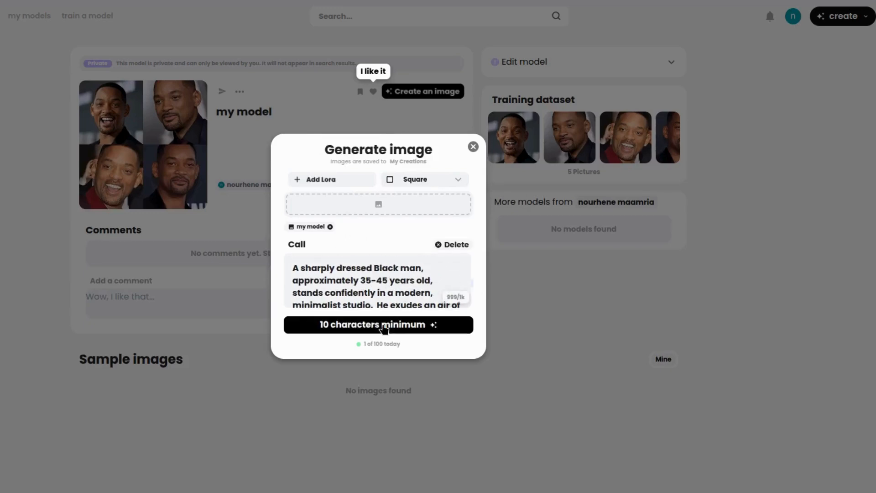
Step: Generate and view the white-suit Will Smith image, then return to the model-training start page
click(378, 324)
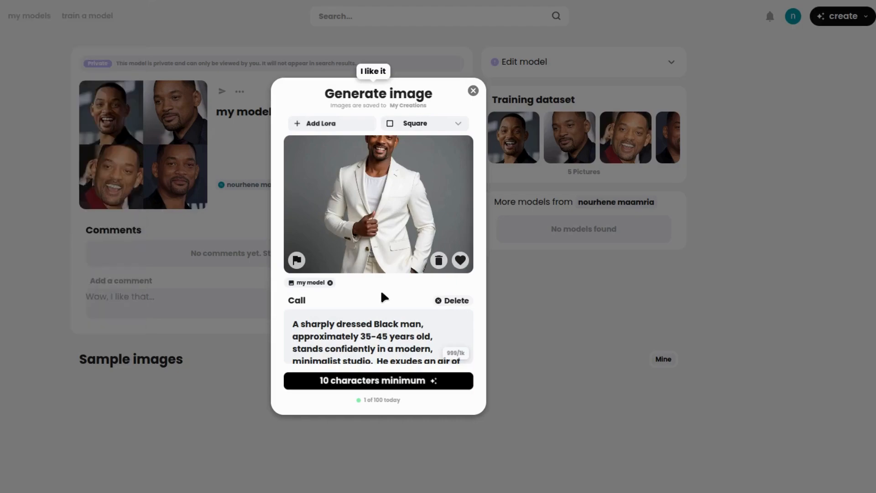
click(378, 203)
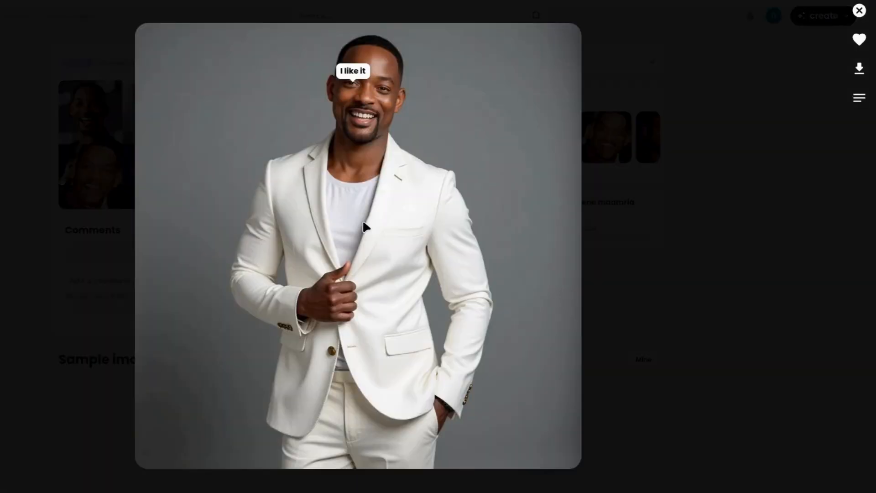
mouse_move(830, 106)
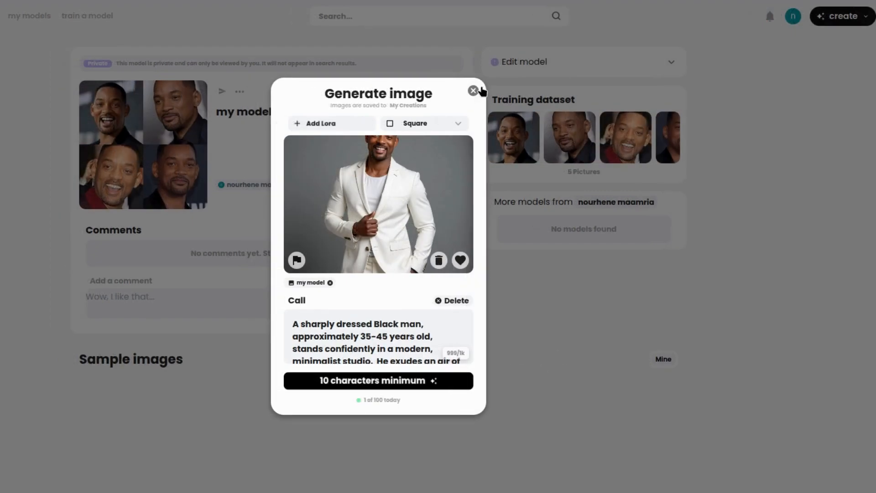
click(471, 90)
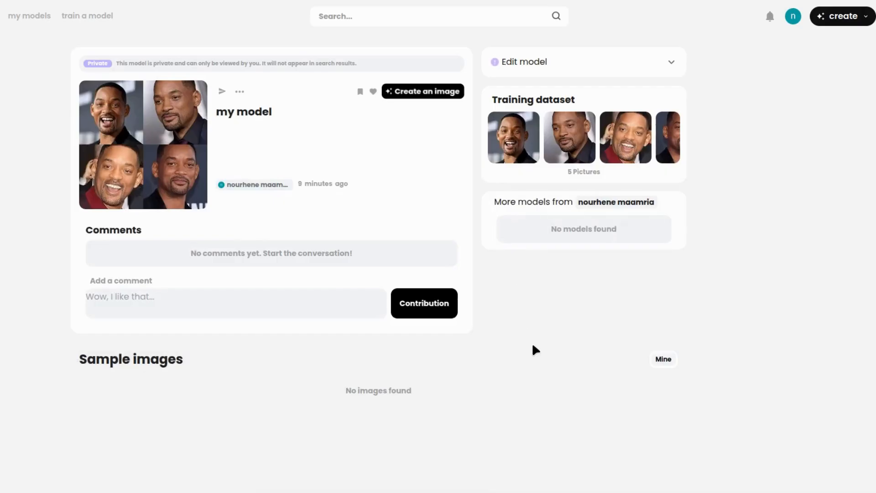
click(88, 16)
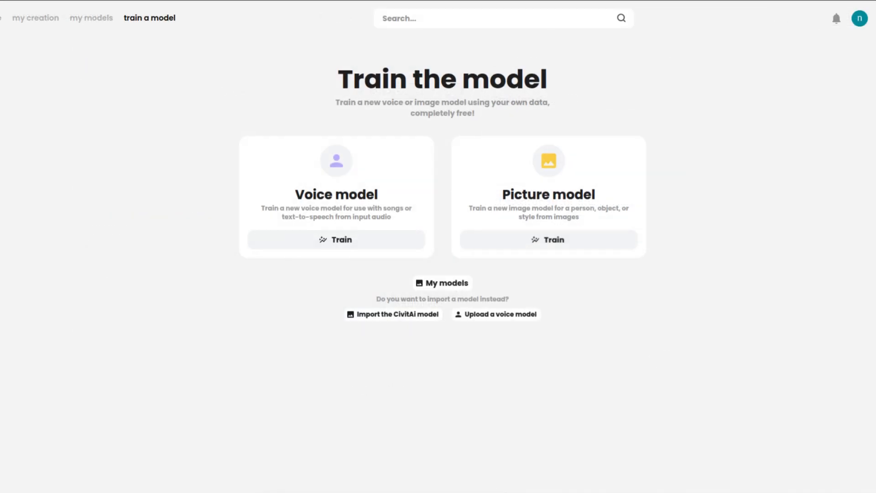